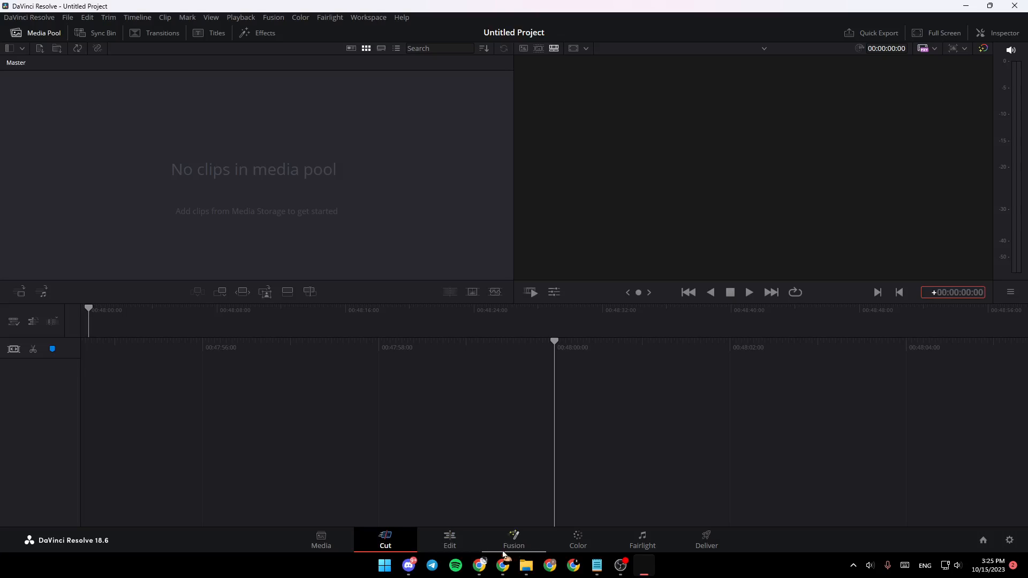
Switch the untitled project from the Cut page to the Fusion page
left_click(513, 540)
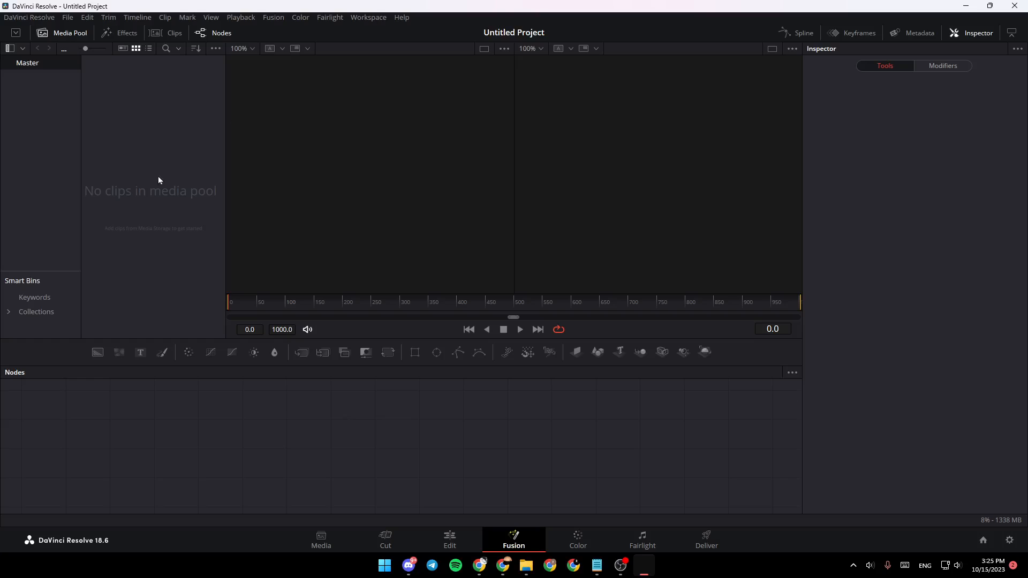
mouse_move(84, 407)
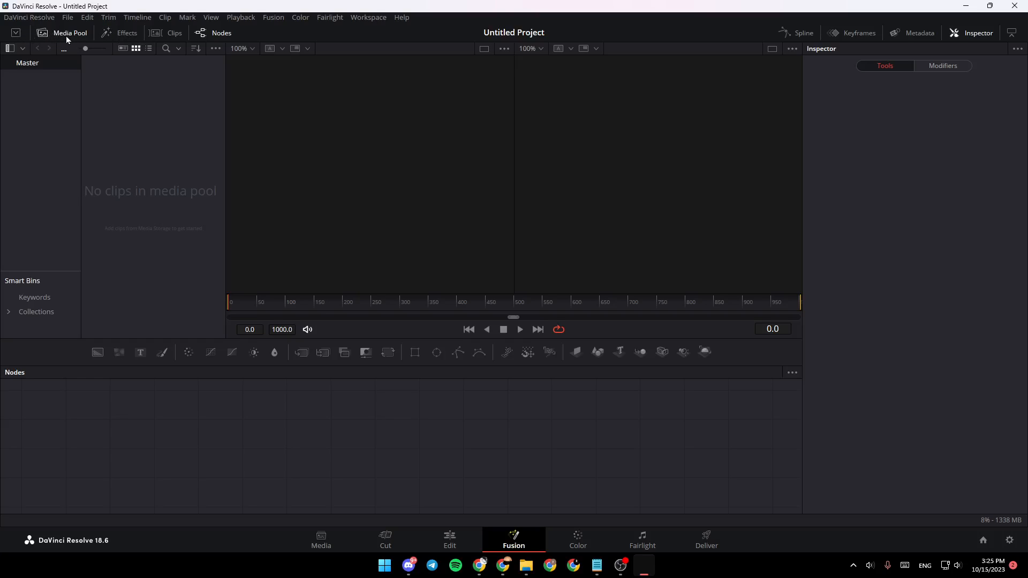
mouse_move(213, 43)
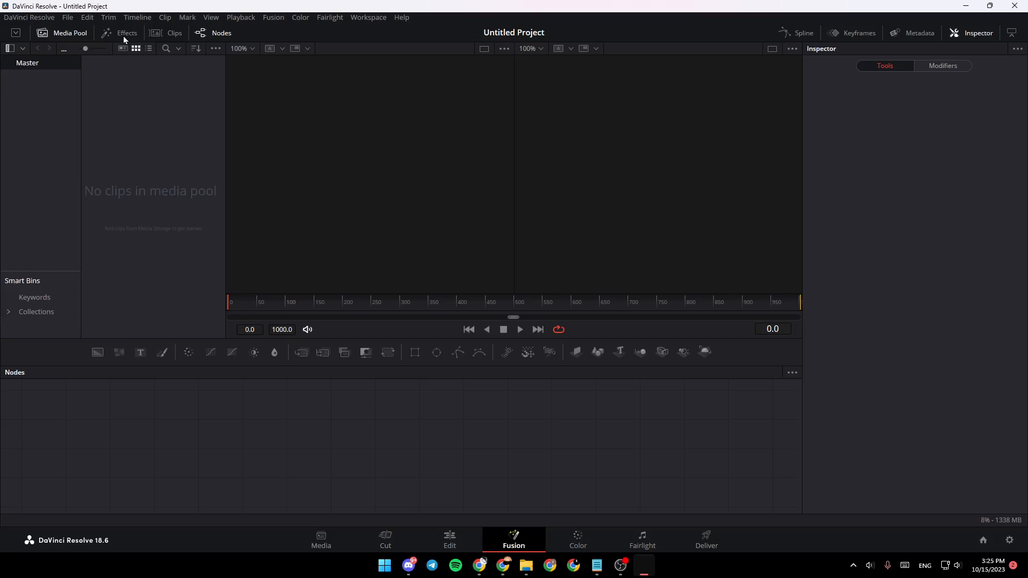
Show the Effects library with Templates > Edit expanded into Titles, Generators, Transitions and Effects
left_click(127, 34)
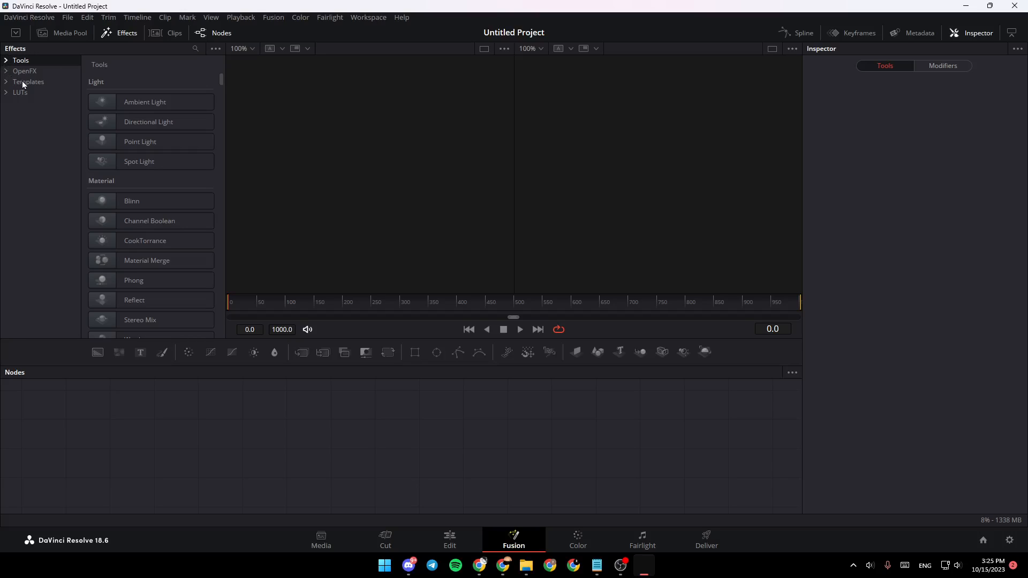
left_click(28, 81)
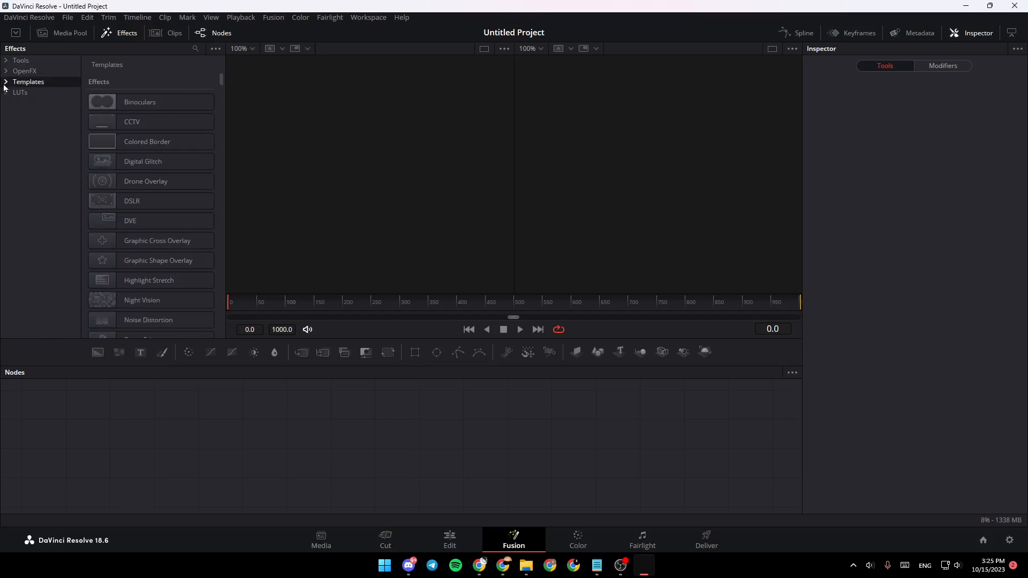
left_click(6, 82)
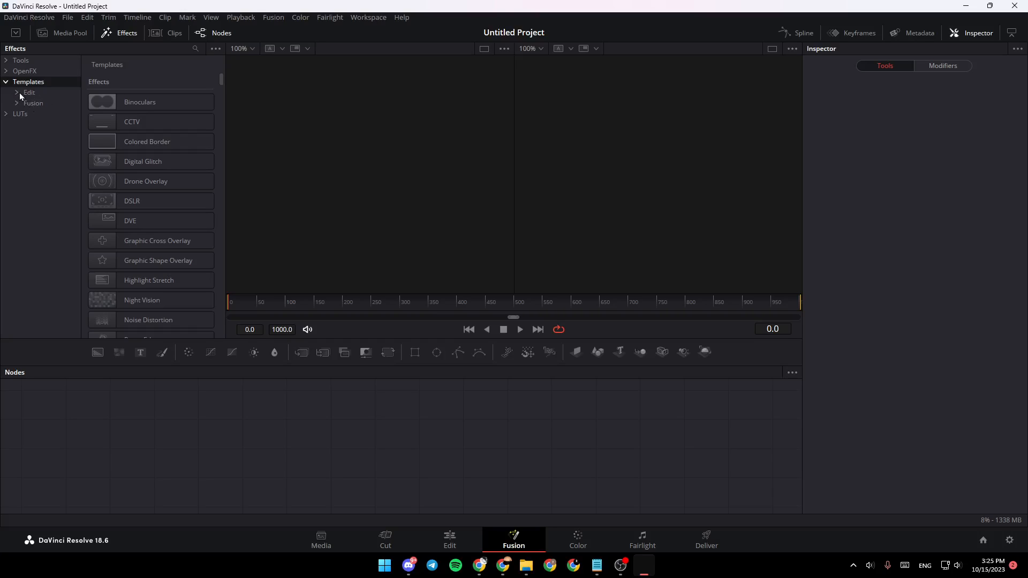
left_click(28, 92)
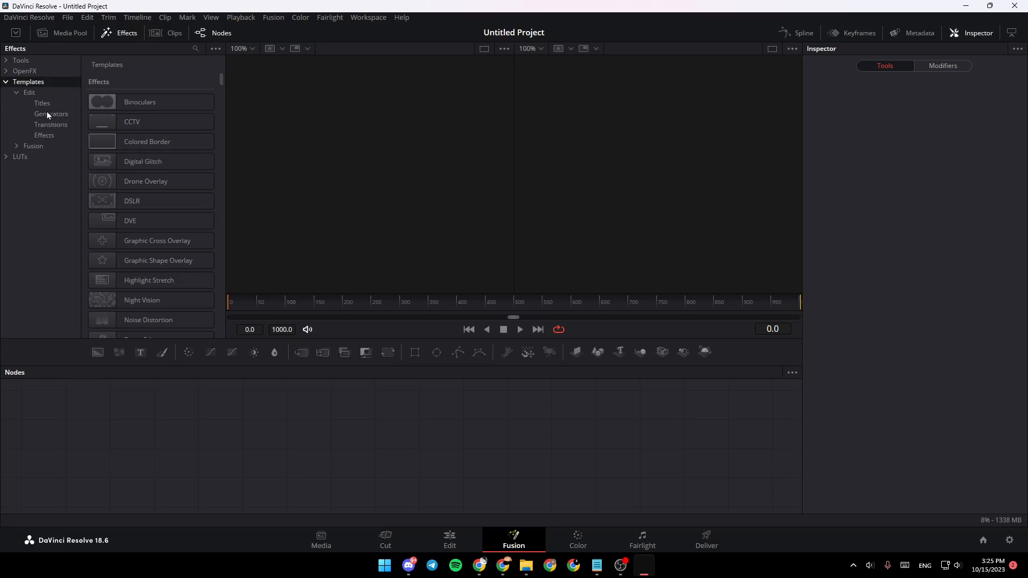
mouse_move(51, 124)
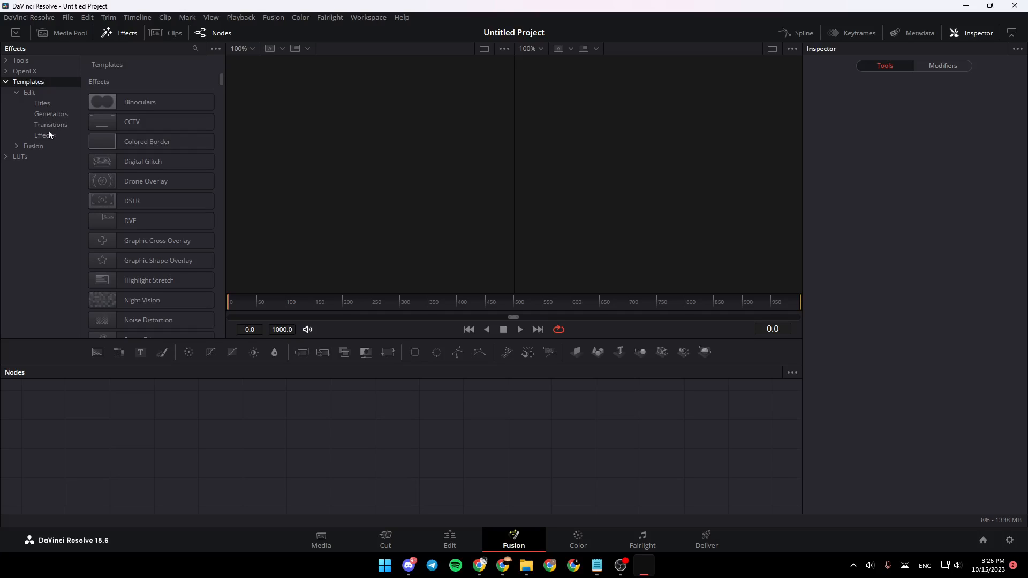
mouse_move(45, 139)
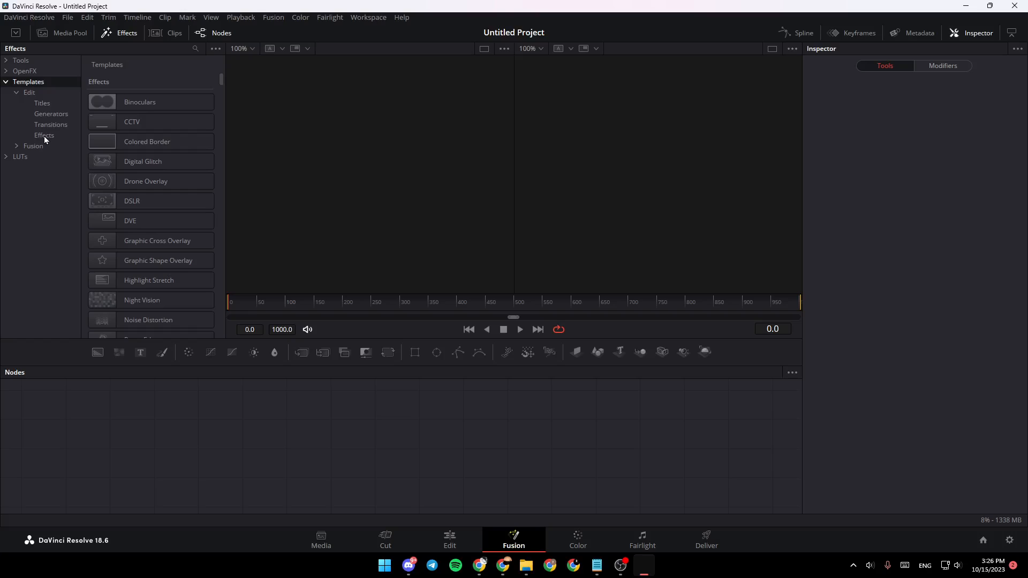
List the Edit transition templates and bring up the Effects library options menu
left_click(51, 124)
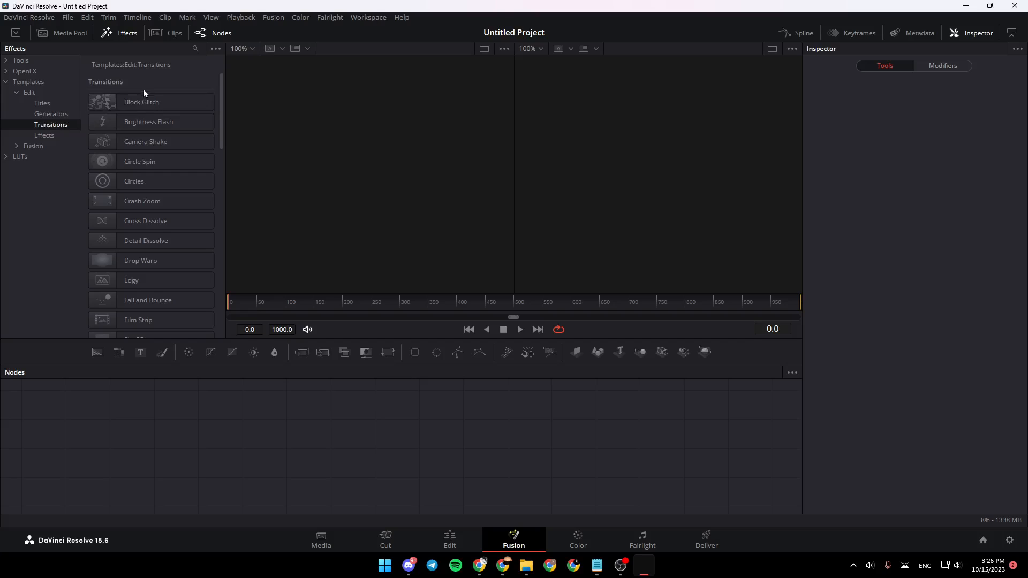
mouse_move(223, 104)
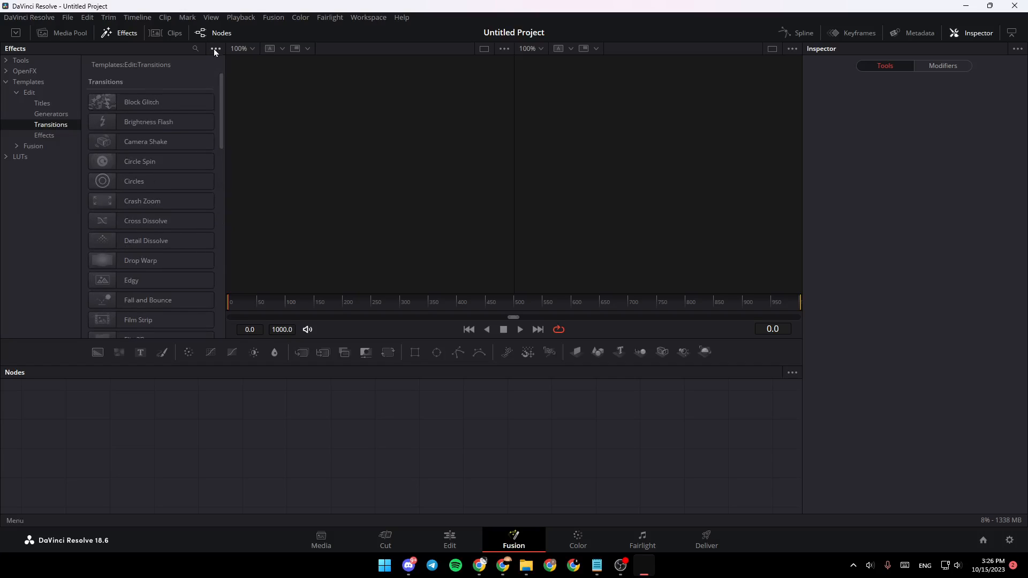
left_click(215, 49)
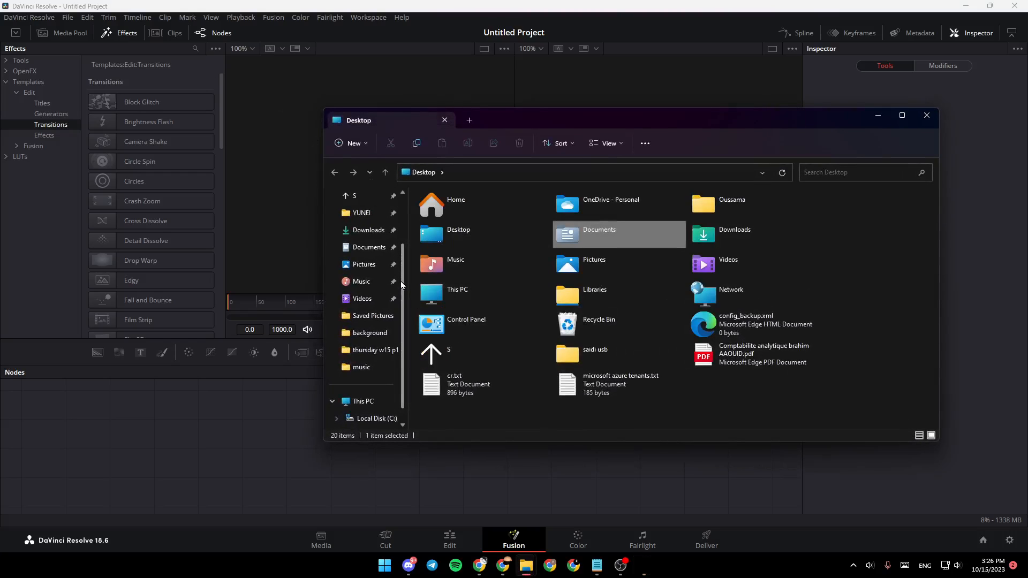
mouse_move(361, 299)
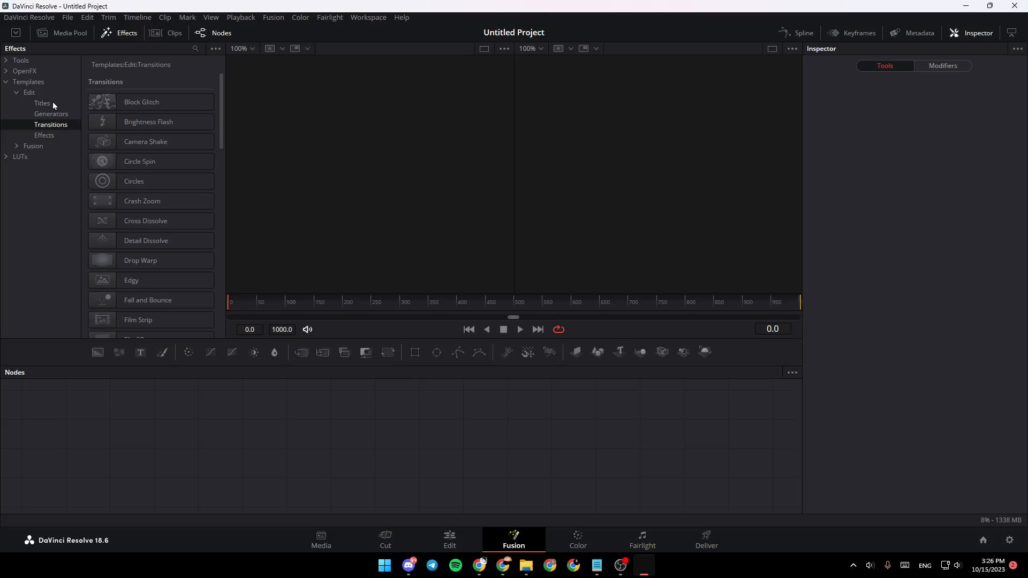
Browse the Edit Titles and Effects lists, then expand Fusion to show its Tools templates
left_click(41, 103)
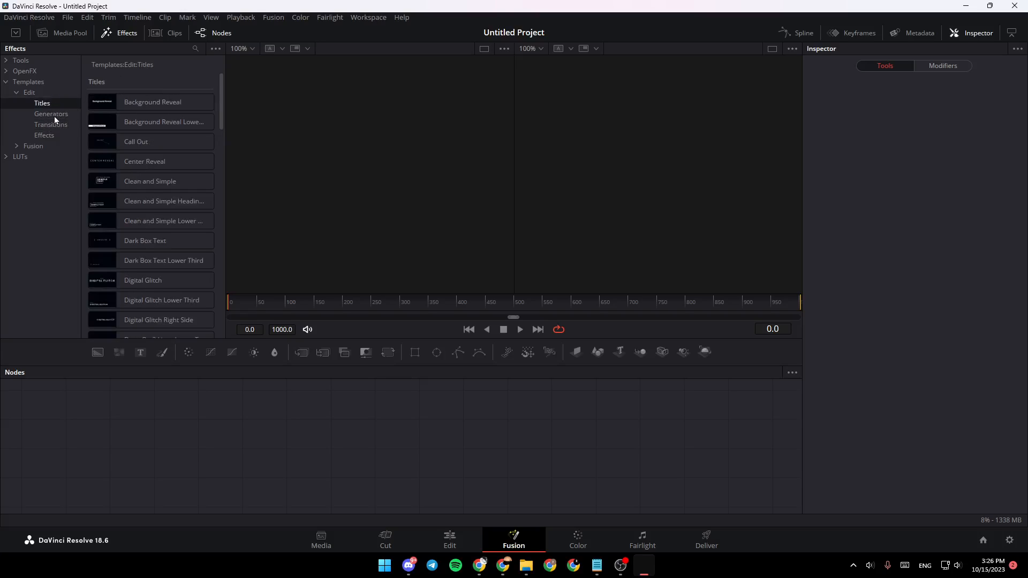
left_click(44, 135)
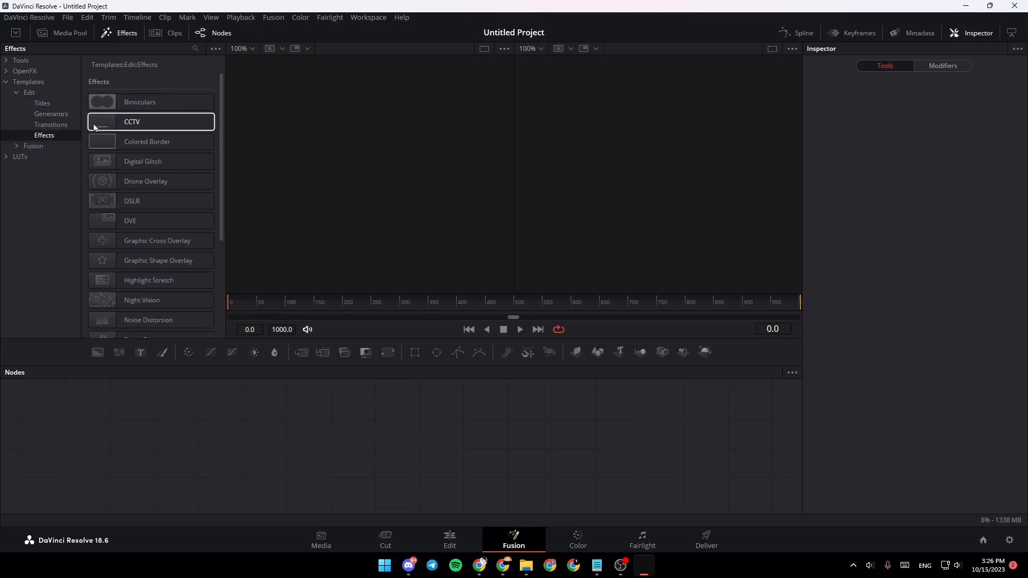
left_click(16, 102)
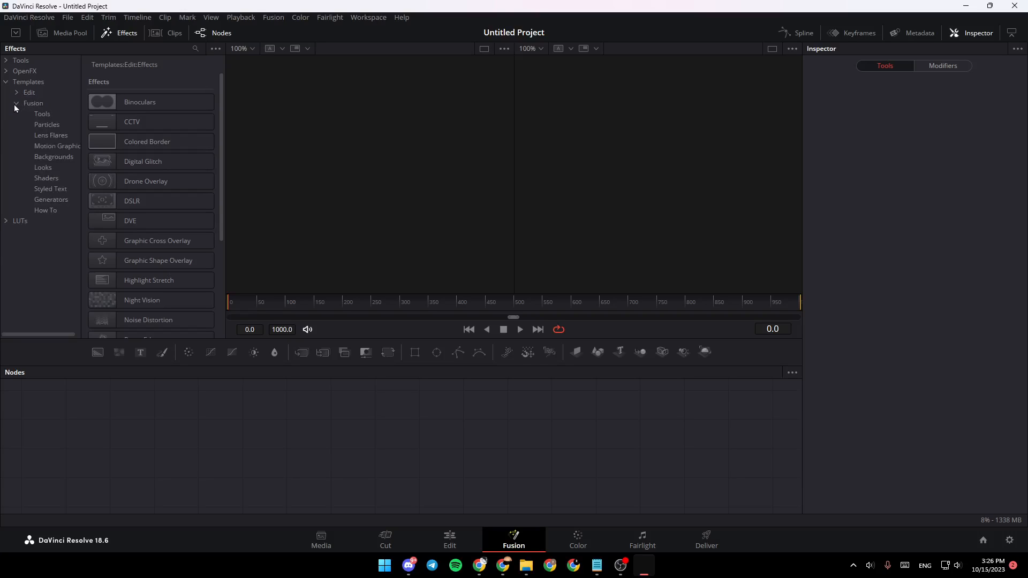
left_click(41, 113)
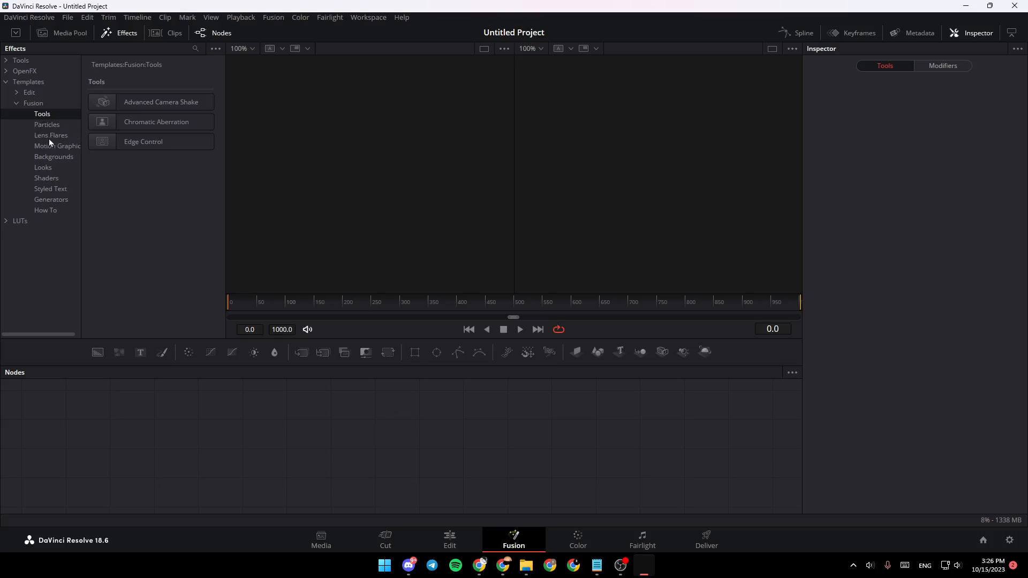
mouse_move(50, 166)
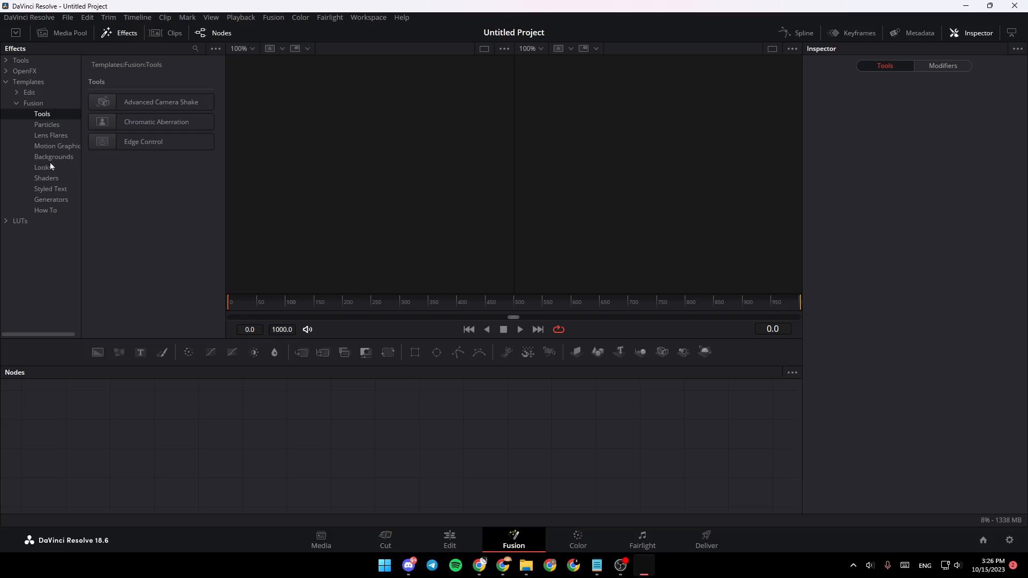
mouse_move(31, 192)
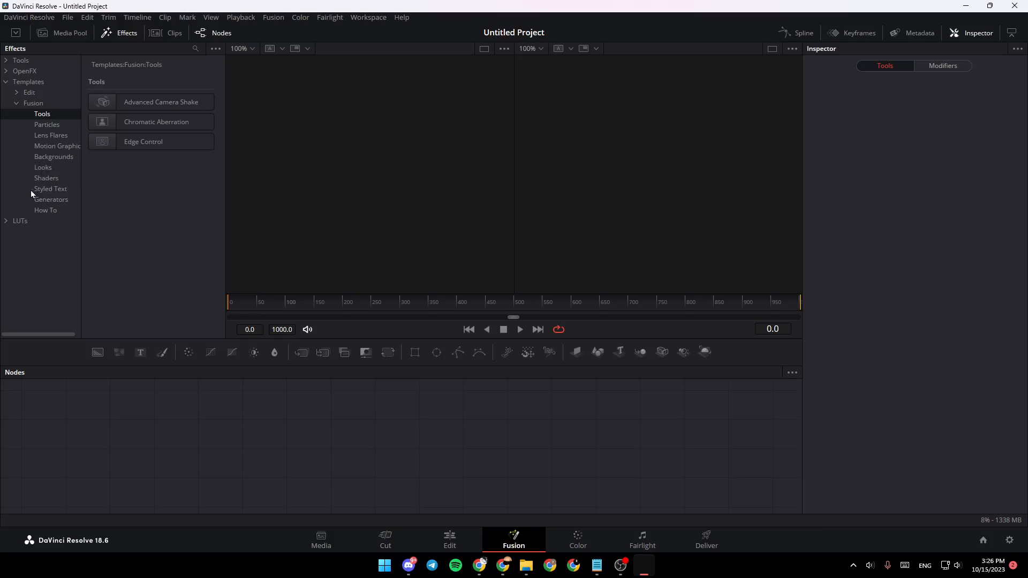
List the Fusion How To templates and select Displace 3D
left_click(45, 210)
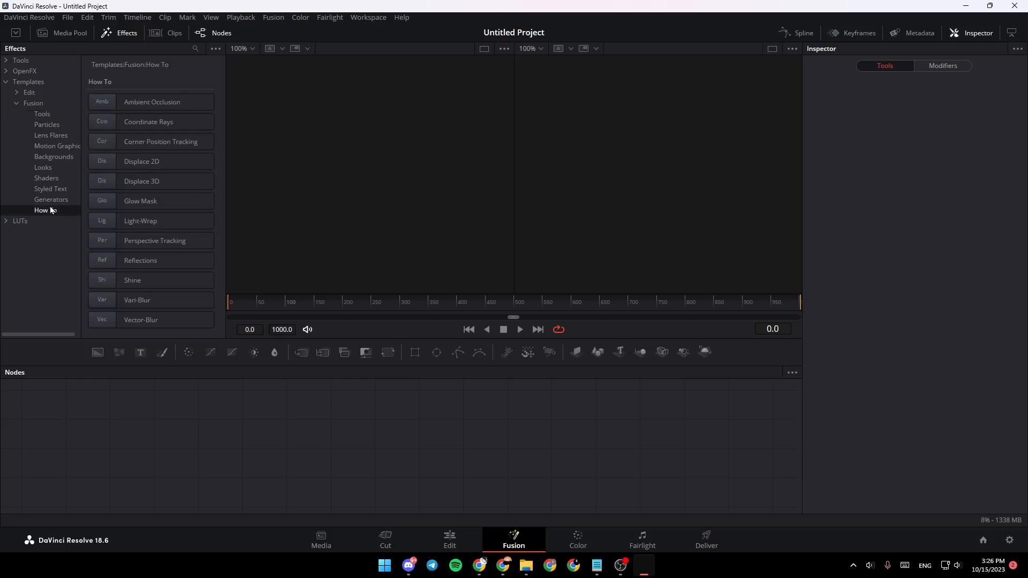
left_click(151, 181)
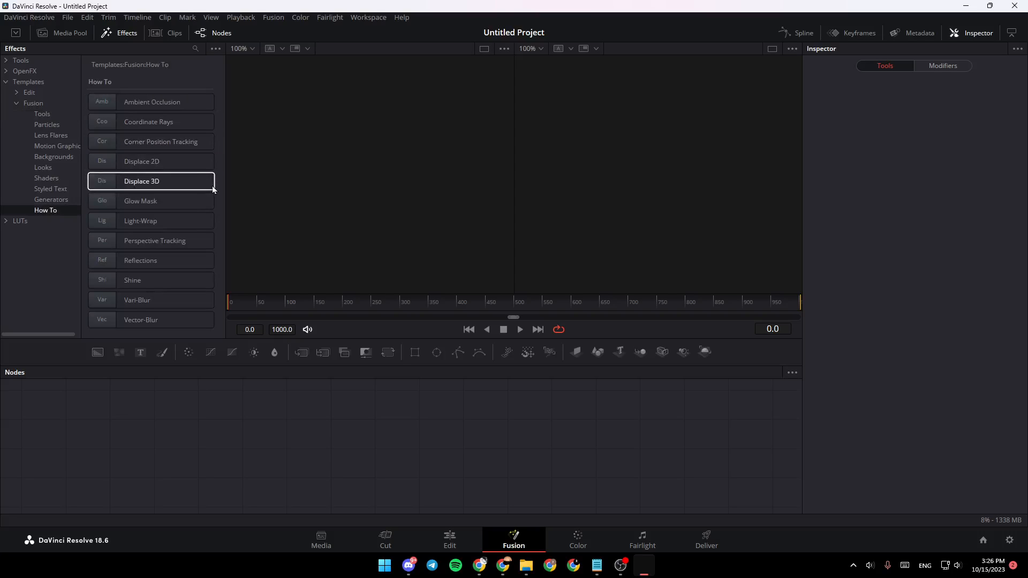